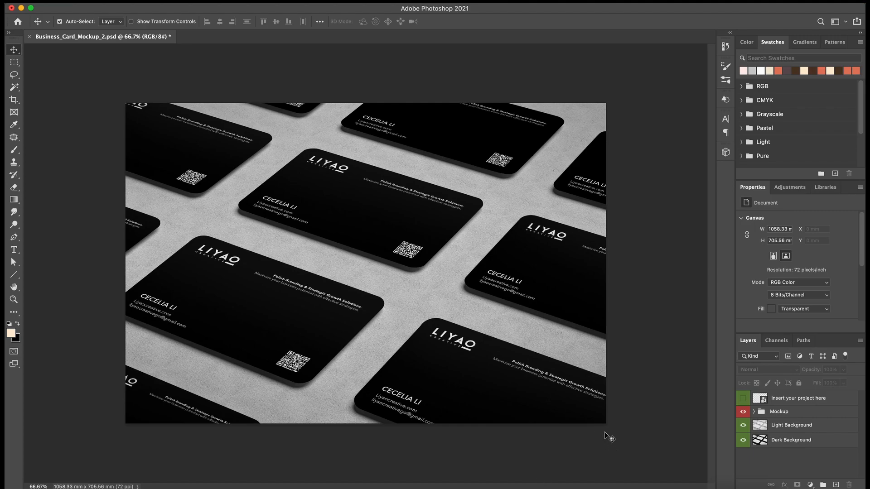
mouse_move(605, 437)
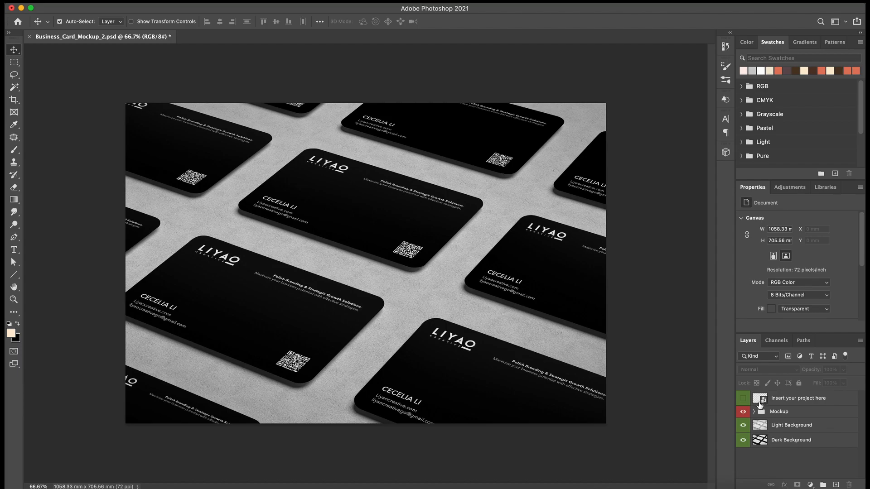
Open the 'Insert your project here' smart object to edit the flat card design
double_click(759, 398)
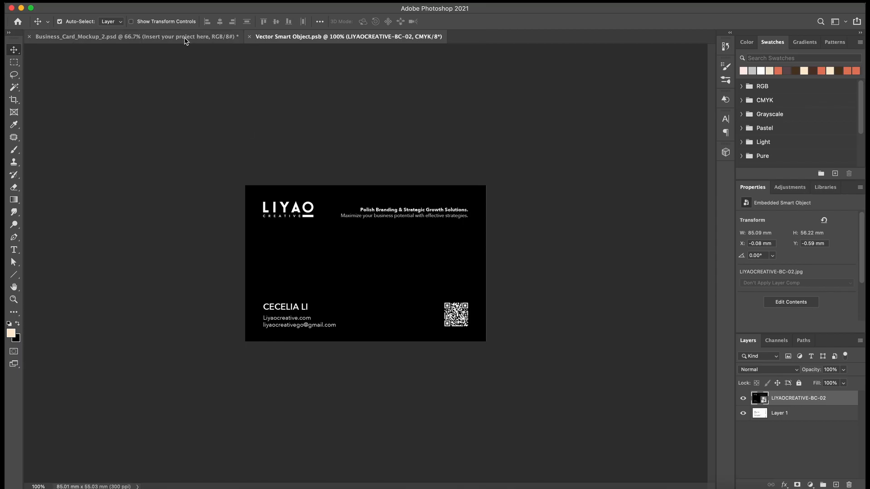
Switch back to the Business_Card_Mockup_2.psd document
left_click(133, 36)
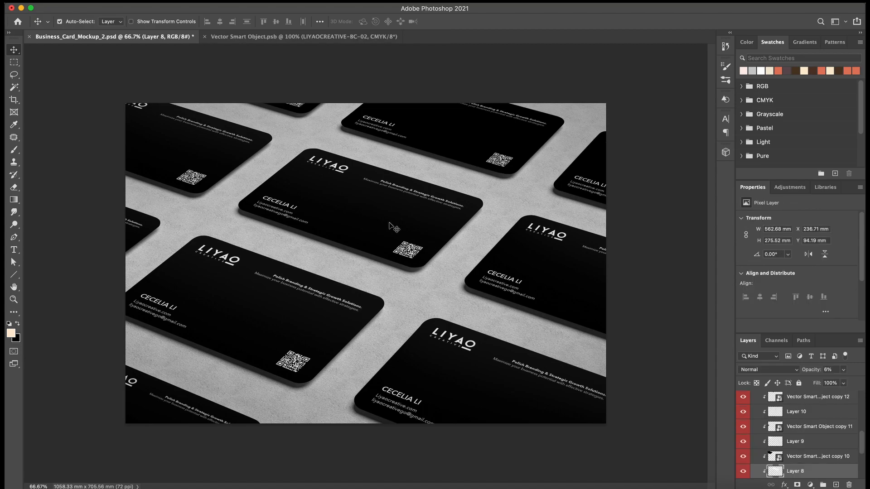
mouse_move(382, 222)
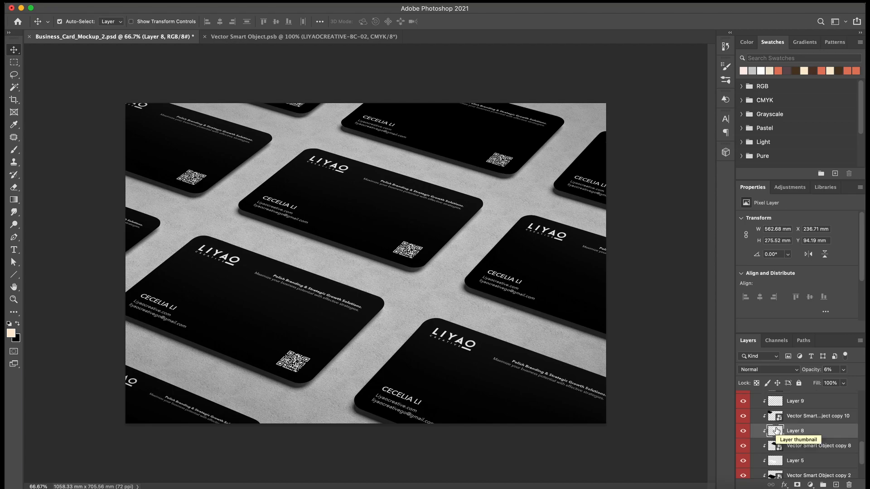
Select the Vector Smart Object copy 8 card layer
left_click(794, 445)
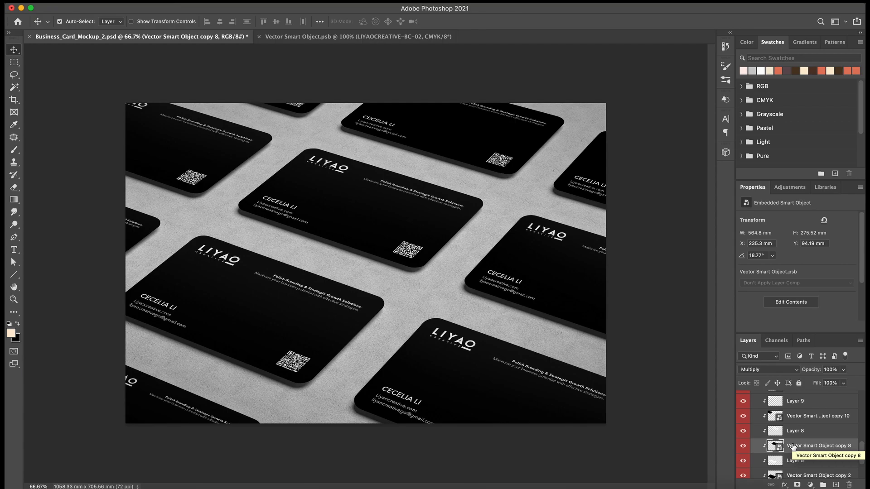
mouse_move(775, 445)
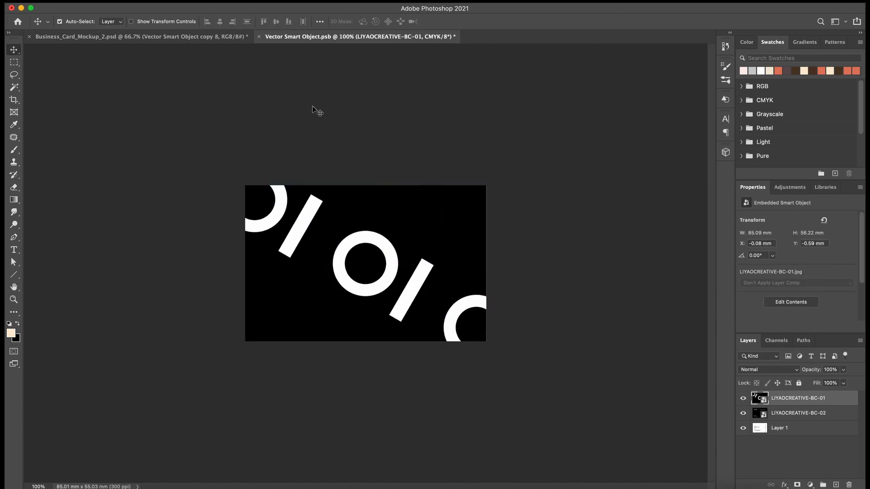
mouse_move(247, 62)
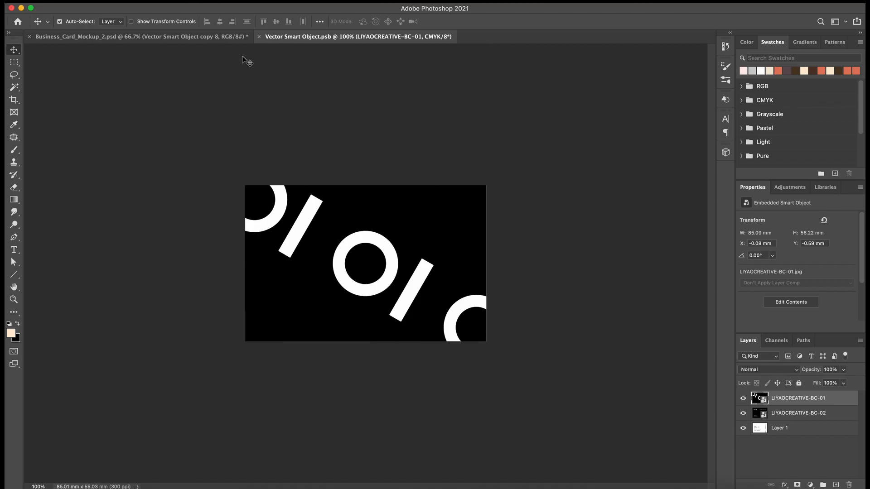
Return to the mockup document to check how the cards updated
left_click(138, 36)
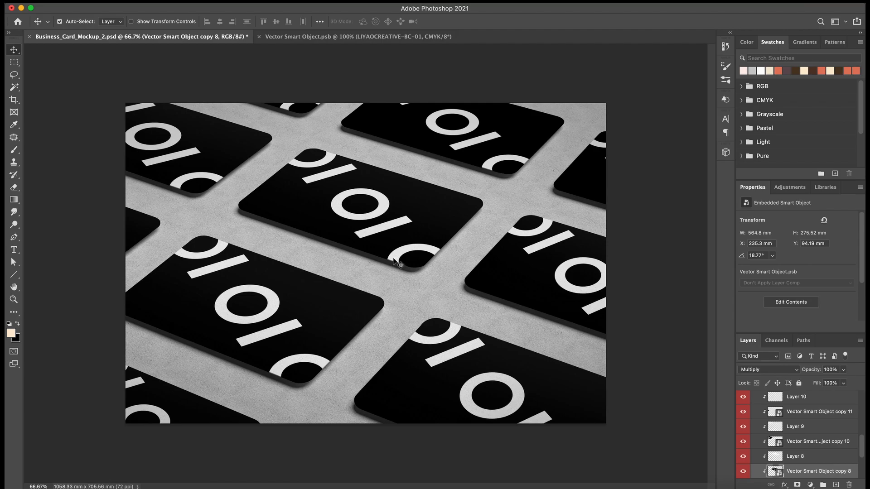
mouse_move(396, 265)
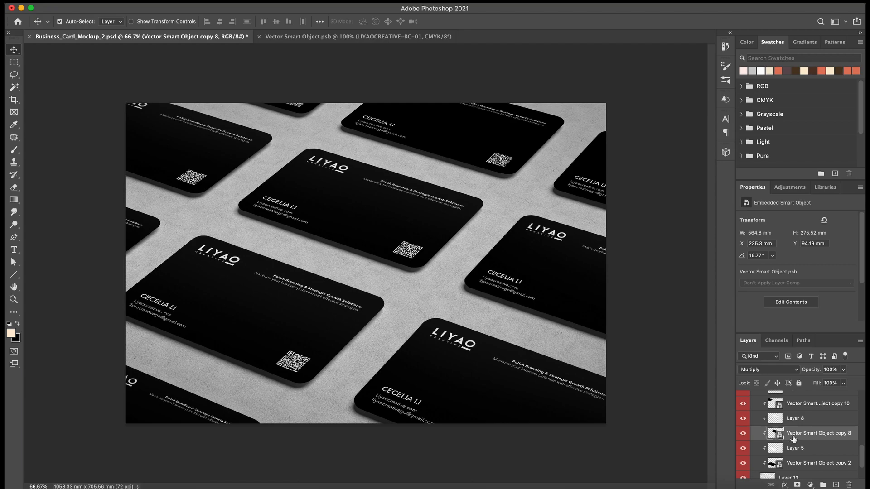
mouse_move(801, 438)
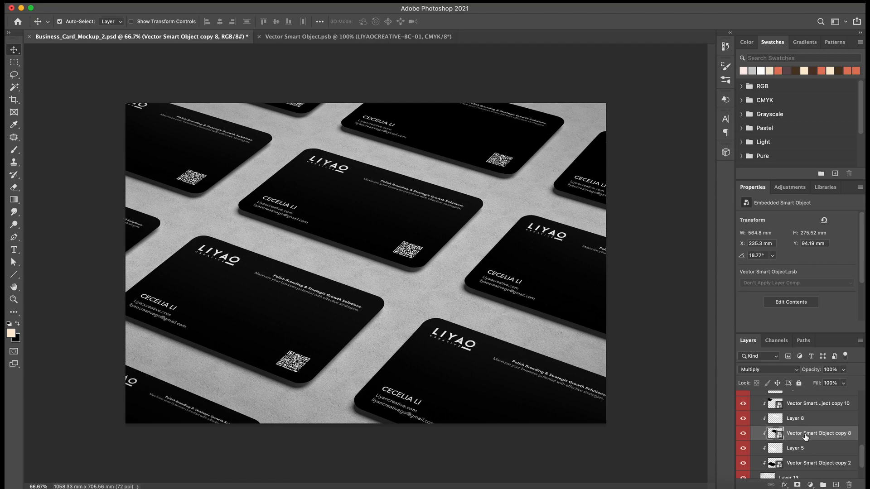
Make Vector Smart Object copy 8 independent using New Smart Object via Copy
right_click(819, 434)
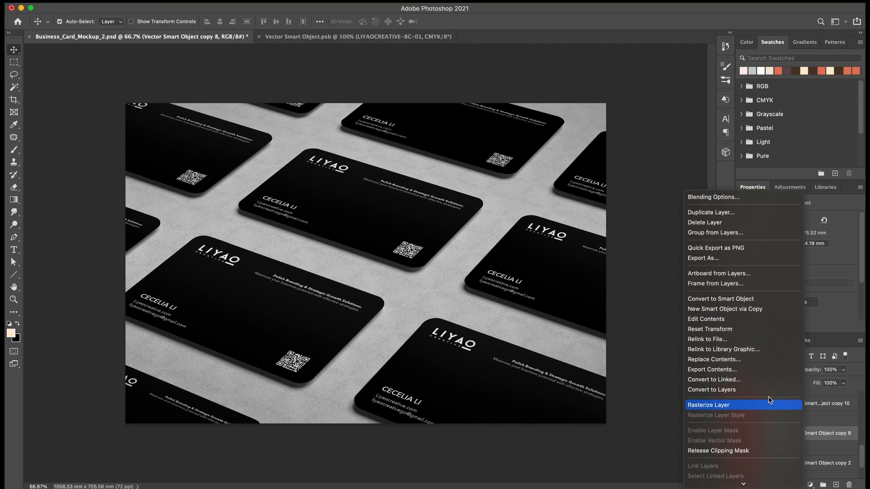
mouse_move(749, 309)
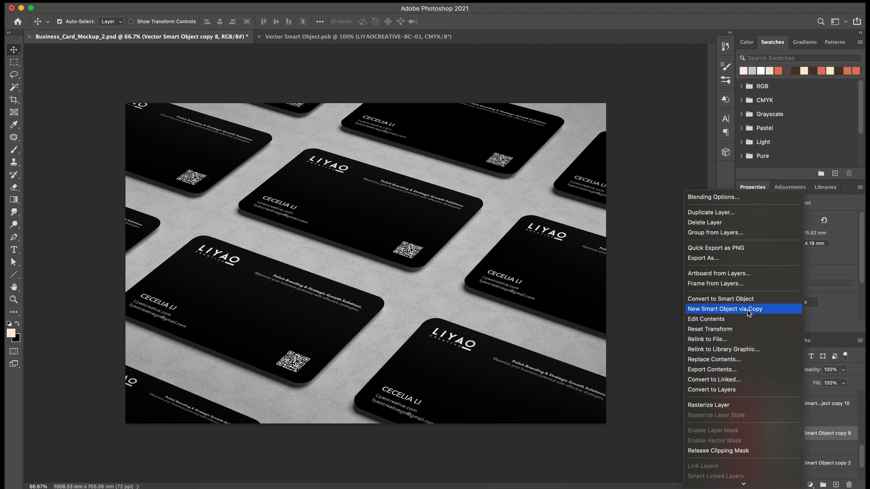
left_click(725, 309)
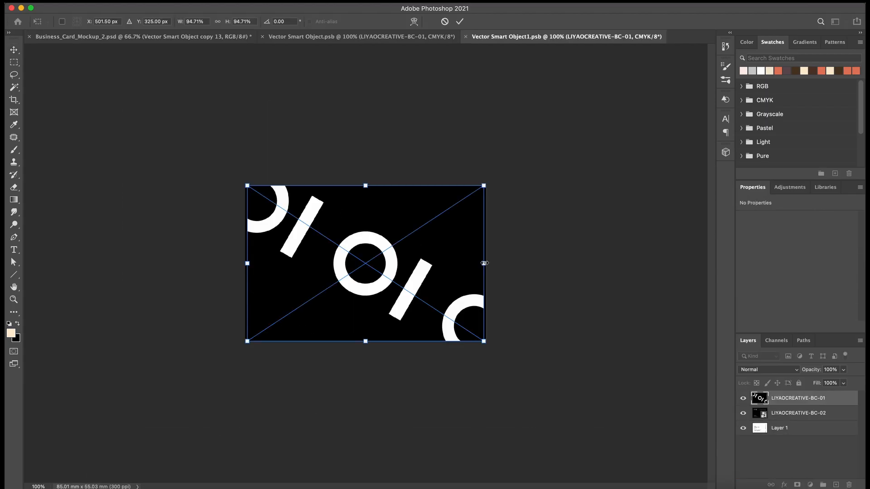
Commit the BC-01 back design placement and go back to the mockup
left_click(460, 21)
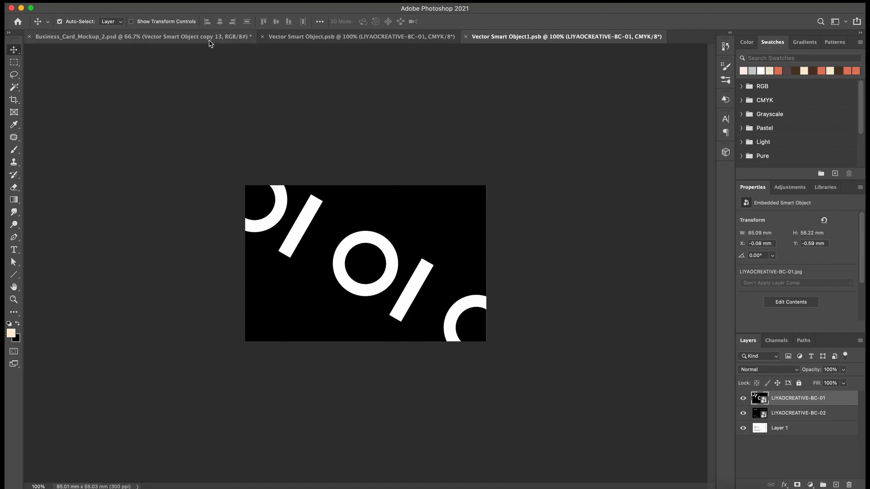
left_click(141, 37)
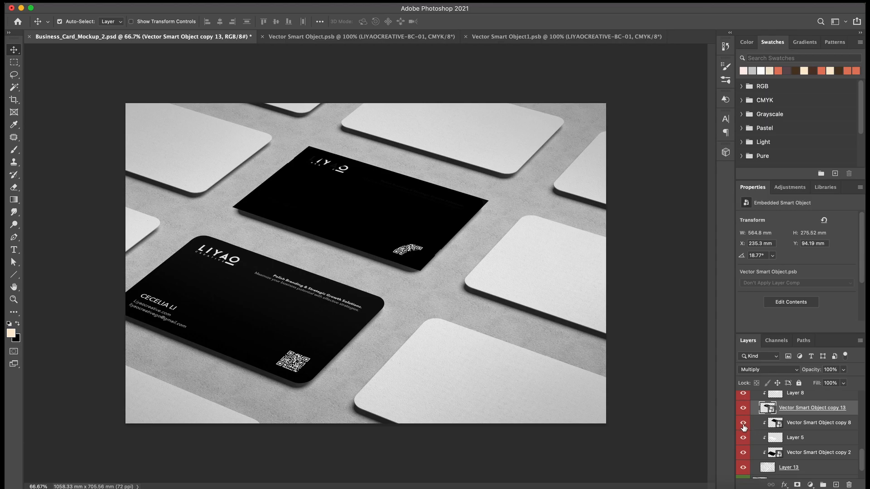
Hide Vector Smart Object copy 8 and select Layer 6
left_click(743, 423)
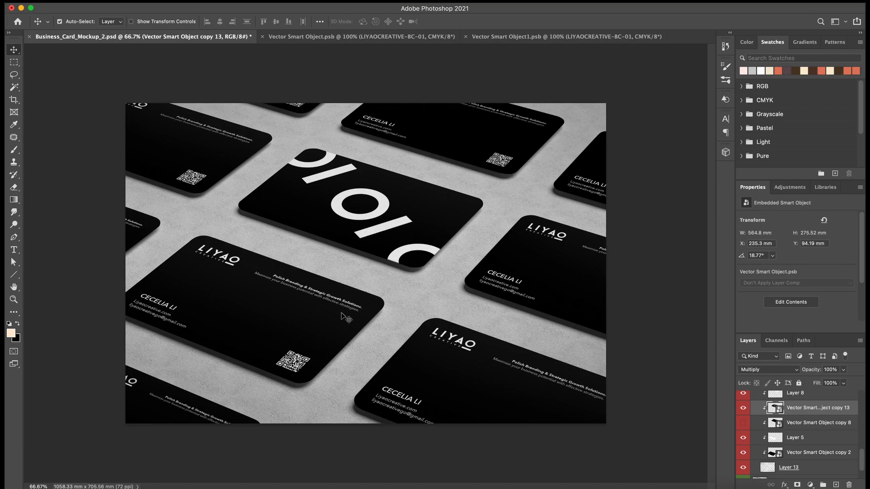
left_click(794, 398)
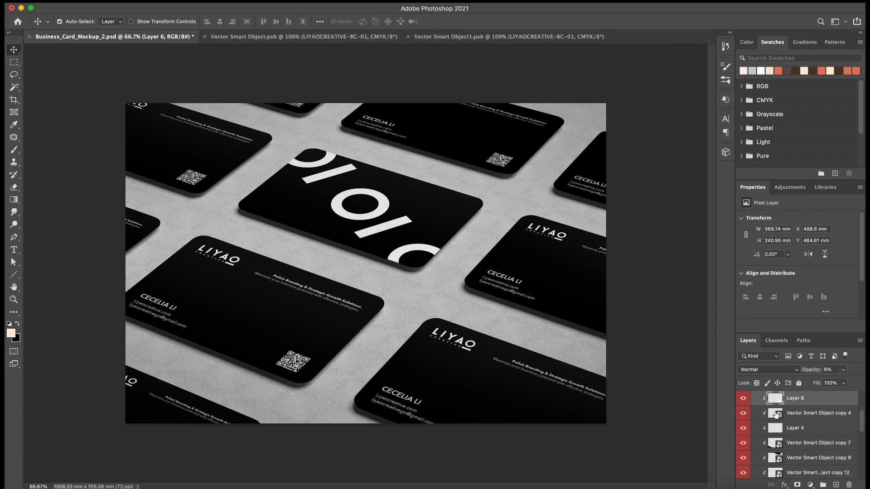
mouse_move(568, 398)
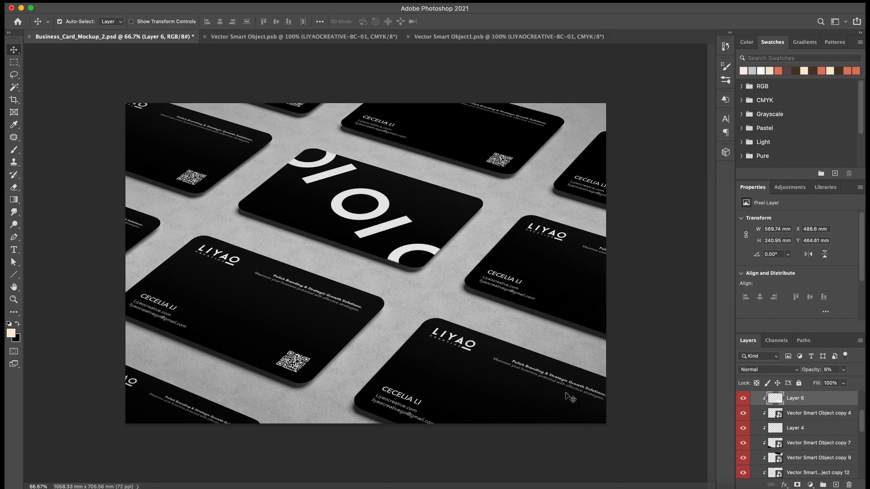
mouse_move(785, 407)
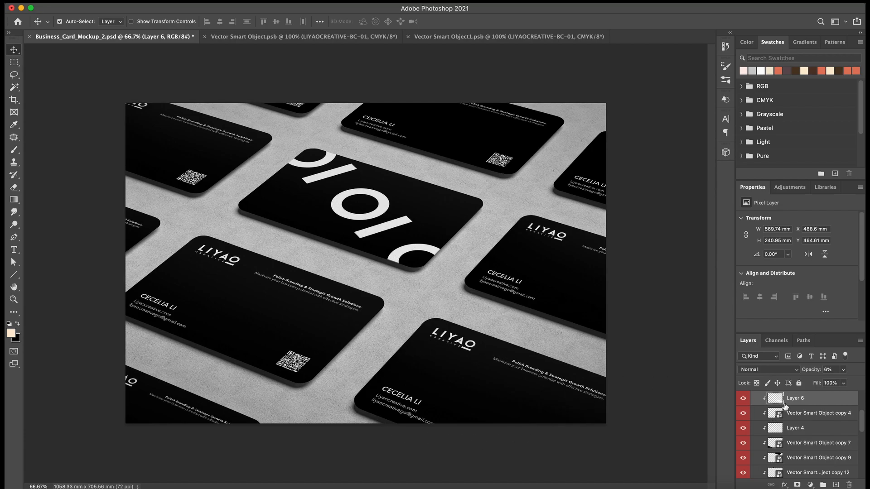
Select Vector Smart Object copy 4 and bring up its layer commands
left_click(817, 413)
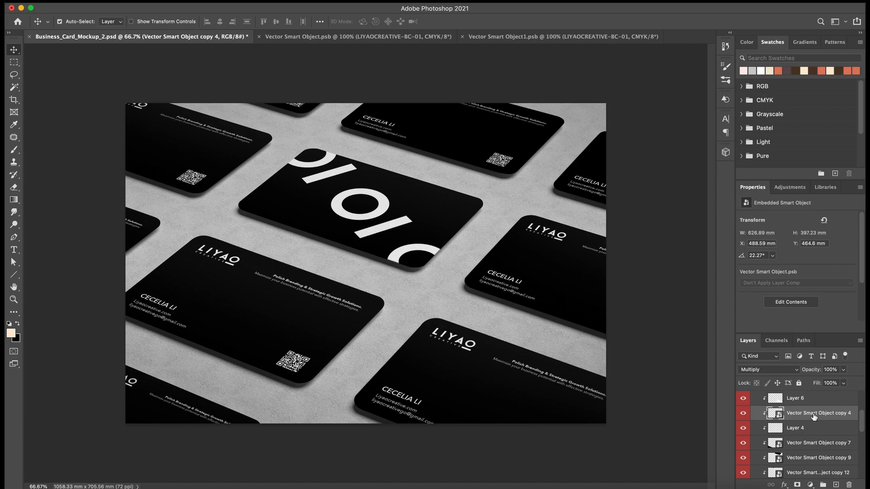
right_click(818, 413)
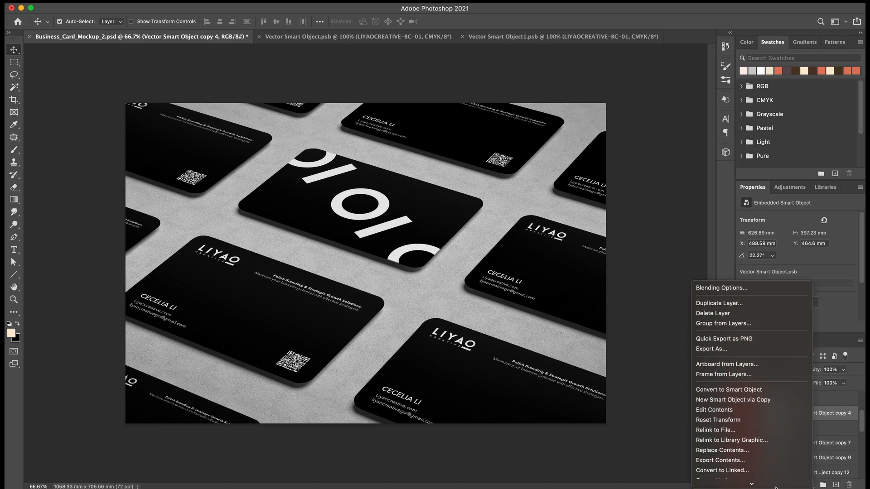
mouse_move(732, 390)
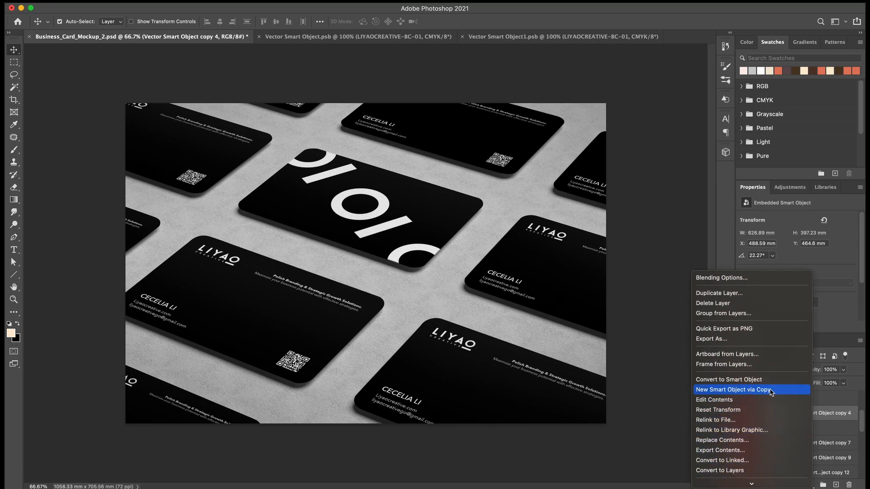